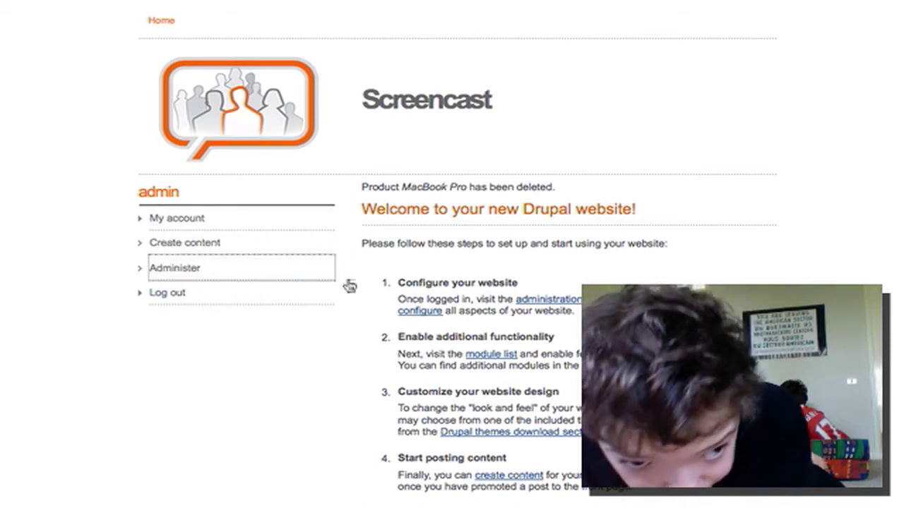
Step: Go to Administer, then Store administration's Configuration page listing the store setting groups
left_click(175, 268)
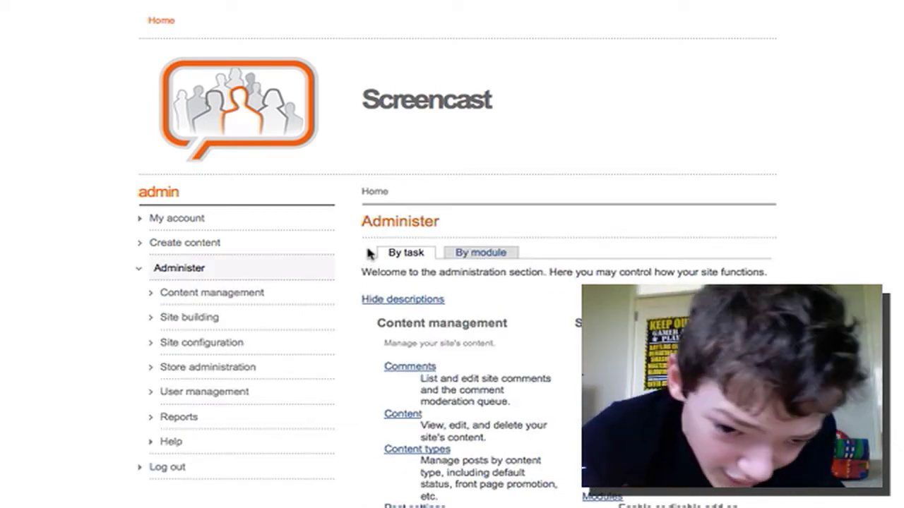
scroll("down", 3)
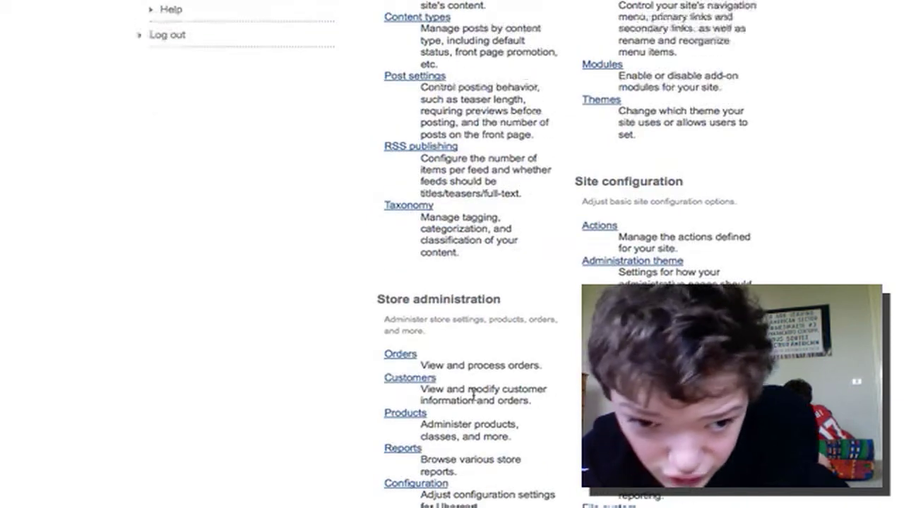
scroll("down", 3)
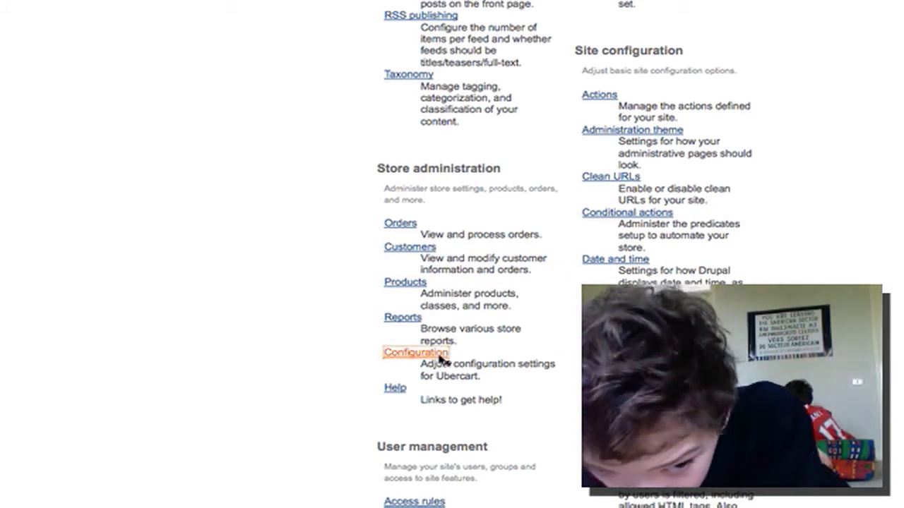
left_click(415, 353)
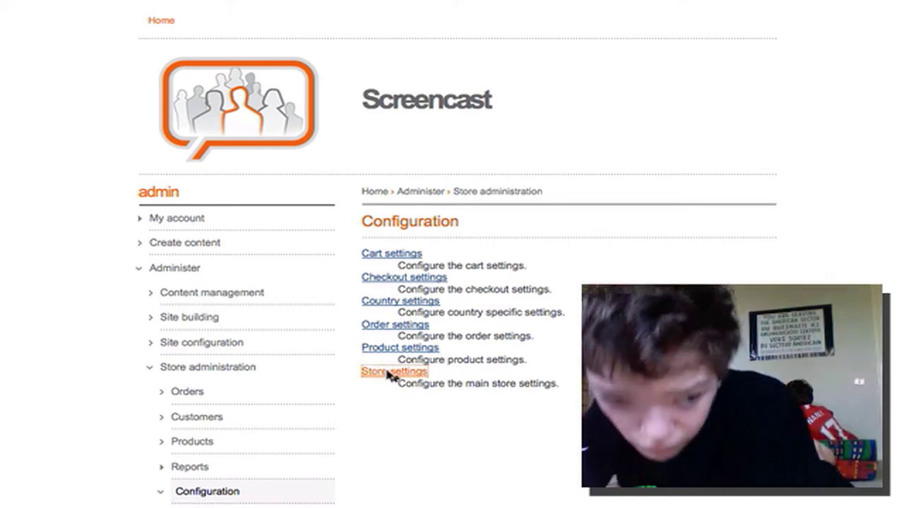
Step: Enter Store settings, review the Overview and switch to its Edit form
left_click(392, 373)
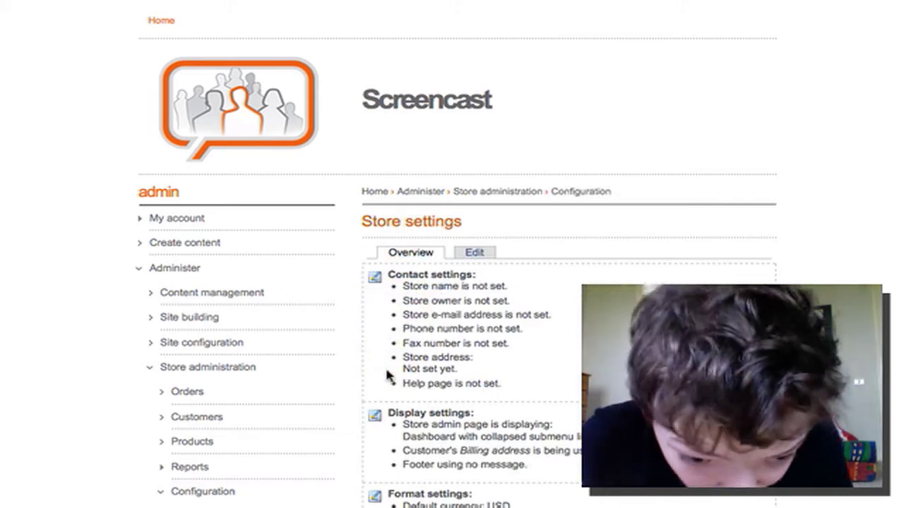
scroll("down", 3)
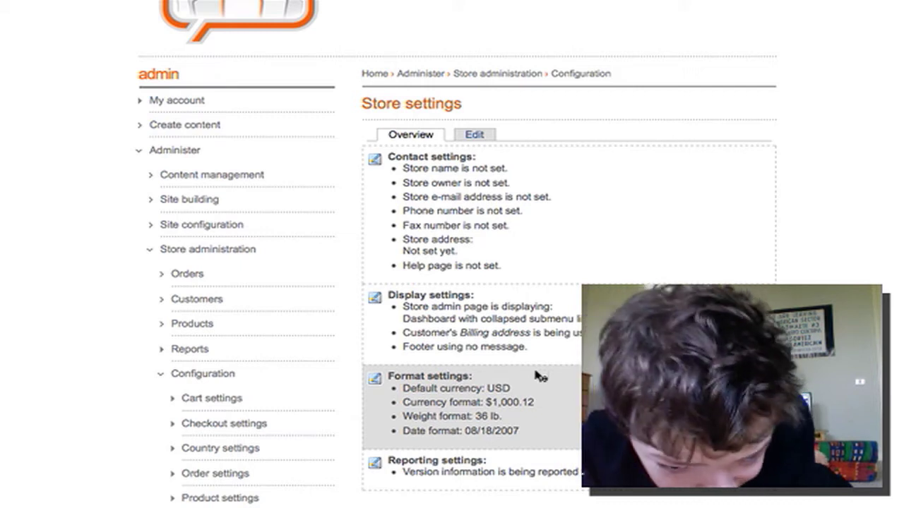
left_click(474, 134)
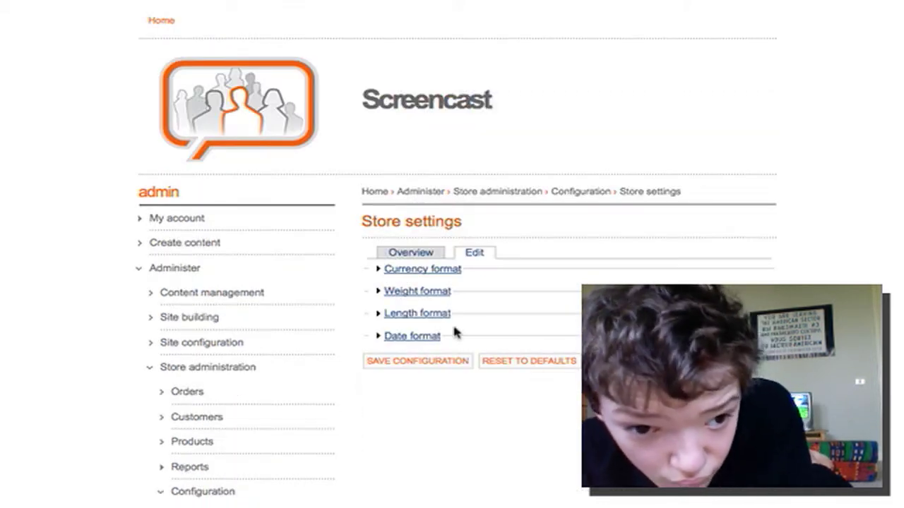
Step: In Currency format, replace the default currency USD with GBP, leaving the $ sign
left_click(421, 269)
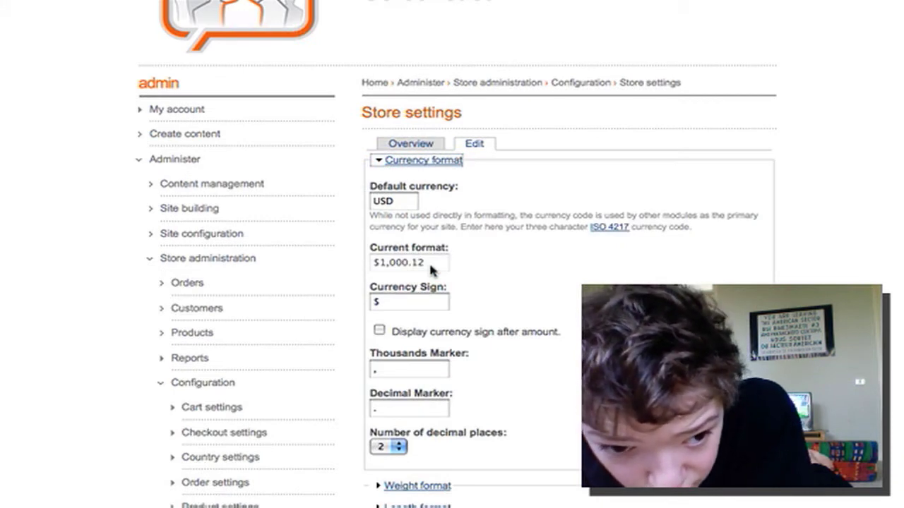
mouse_move(431, 279)
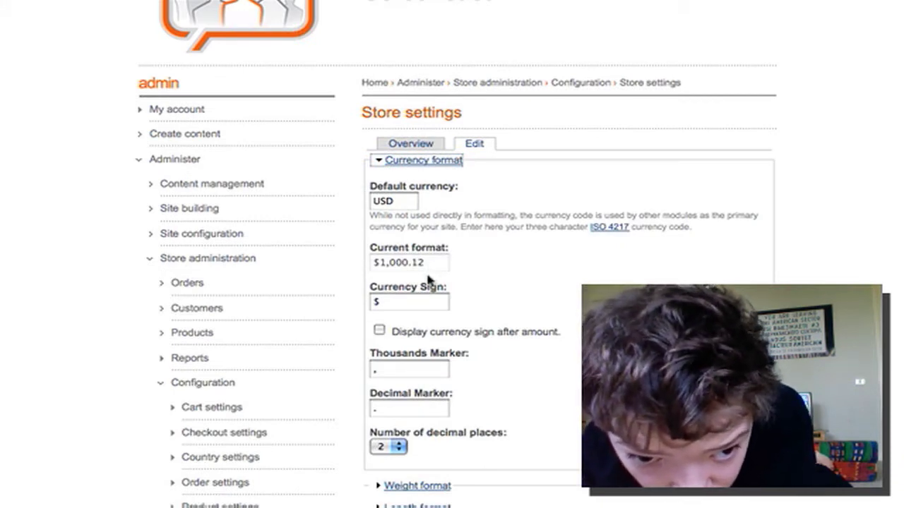
scroll("down", 3)
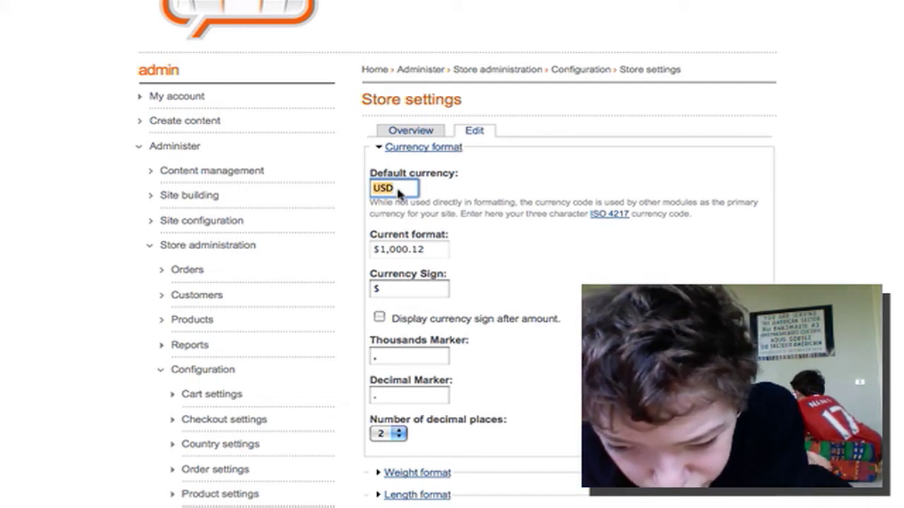
type("G")
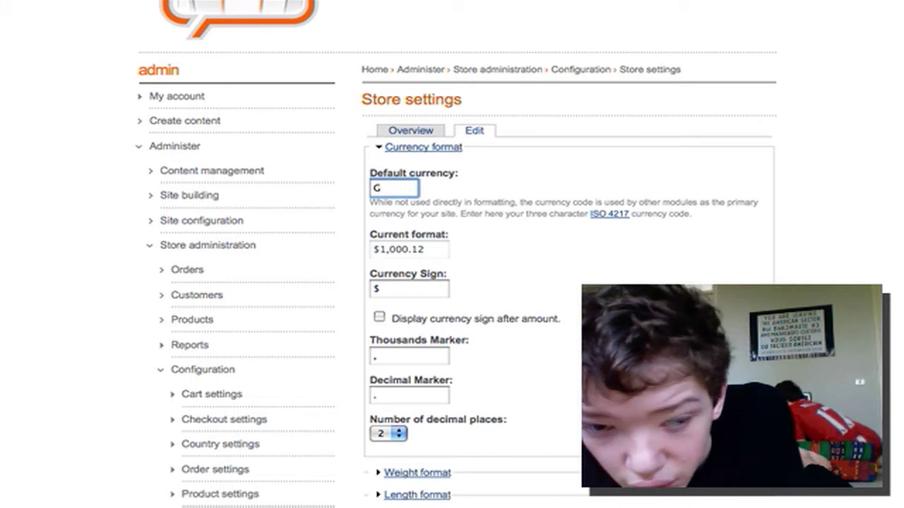
type("d")
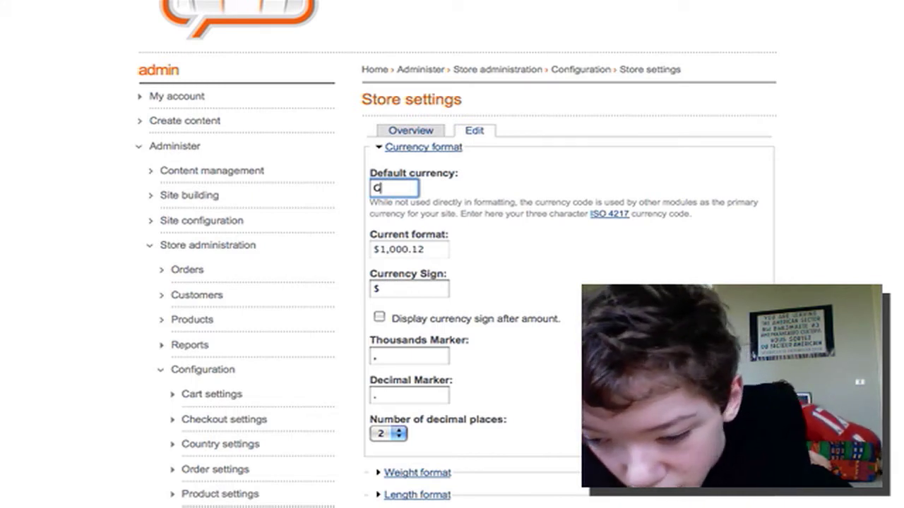
type("GB")
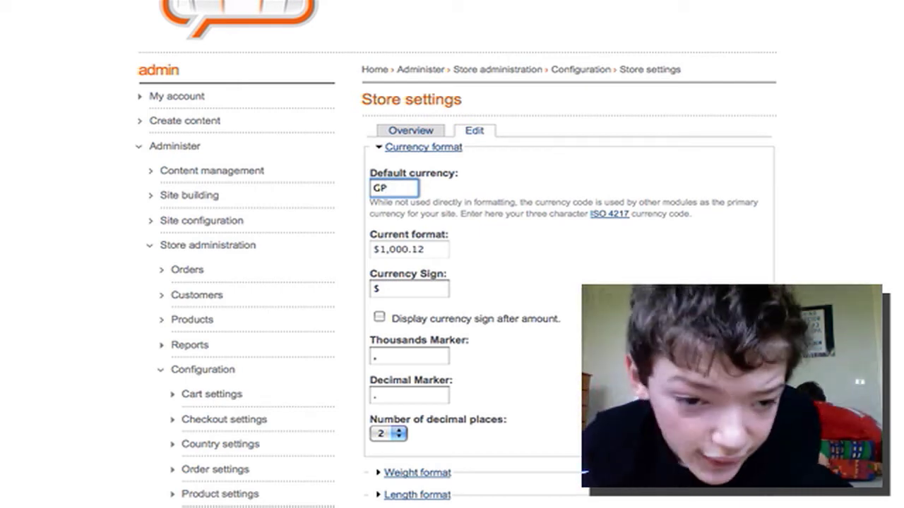
type("CB")
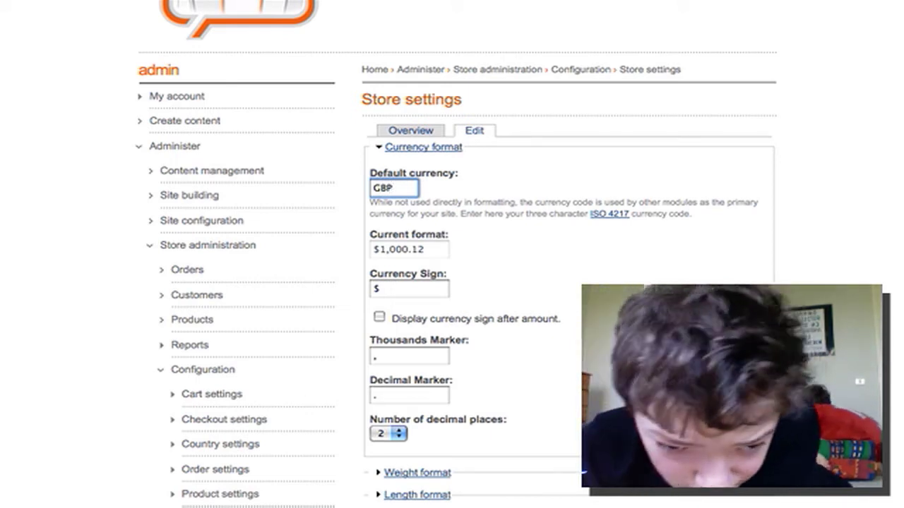
scroll("down", 3)
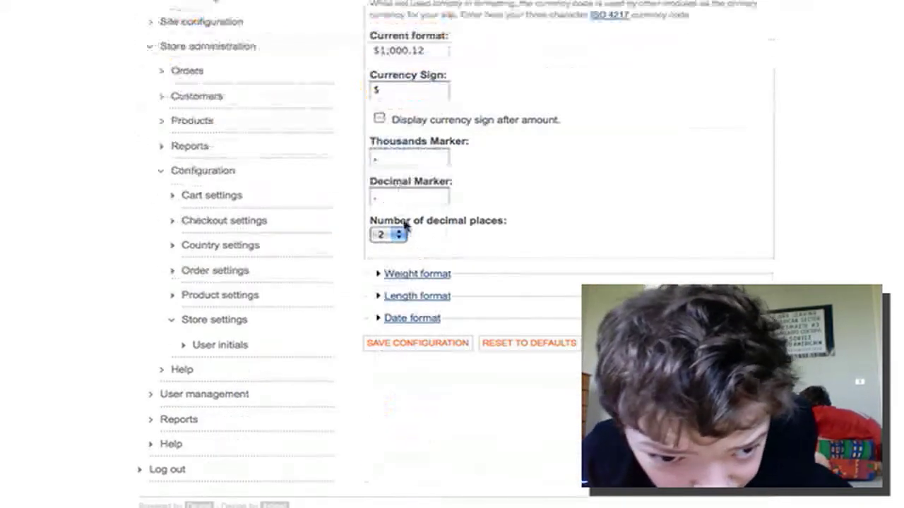
Step: In Date format, replace the default m/d/Y string with dd/mm/yyyy and submit it
left_click(412, 317)
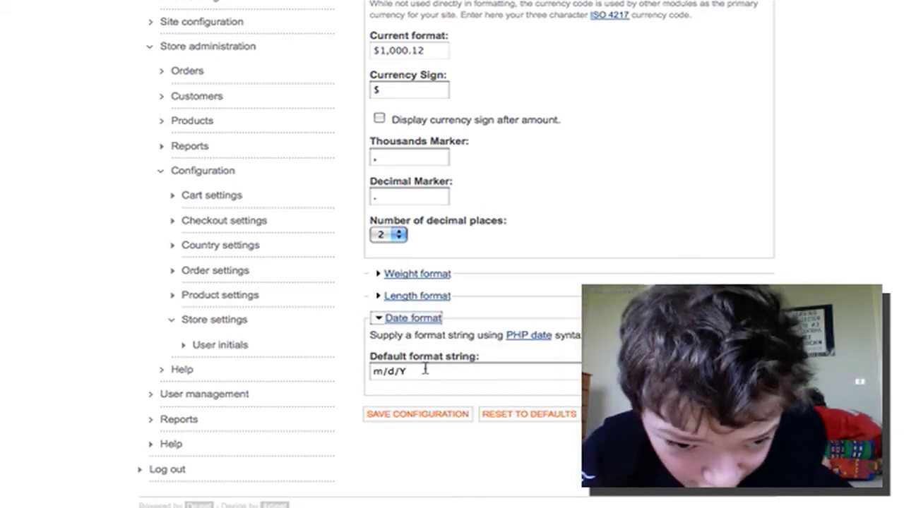
left_click(423, 372)
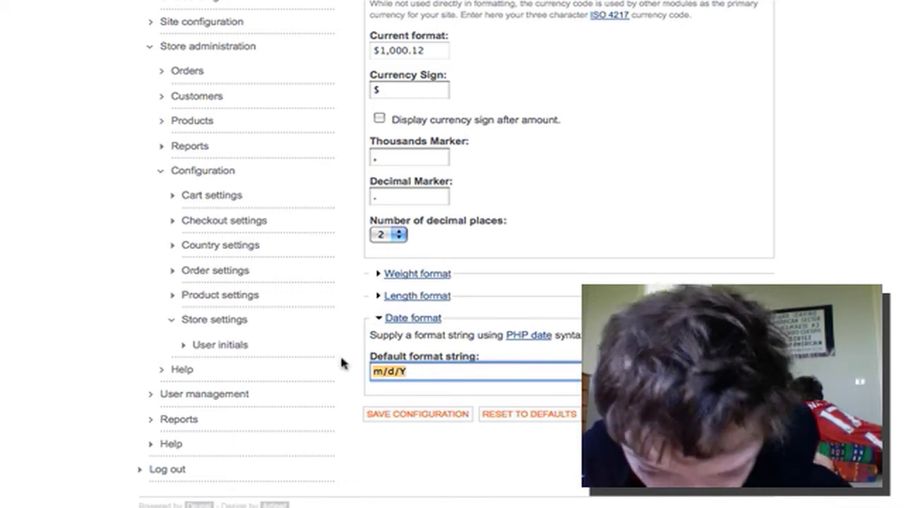
type("DD")
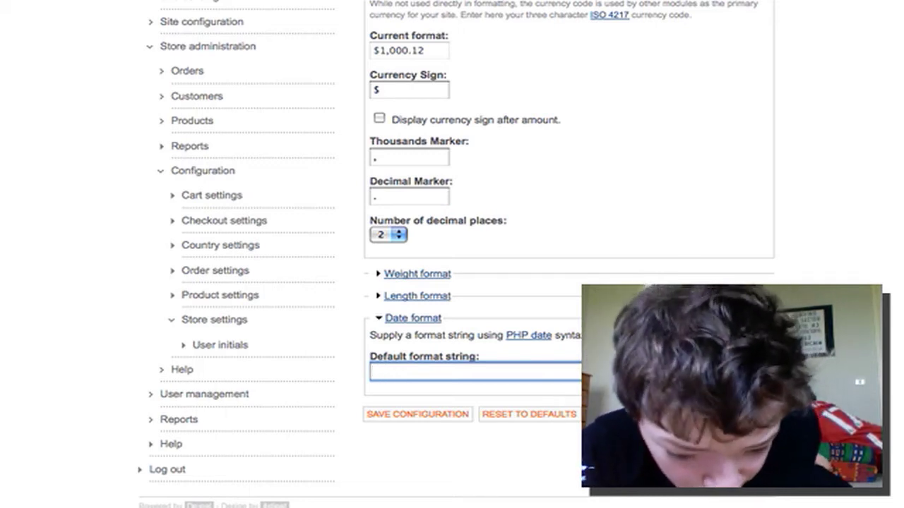
type("dd")
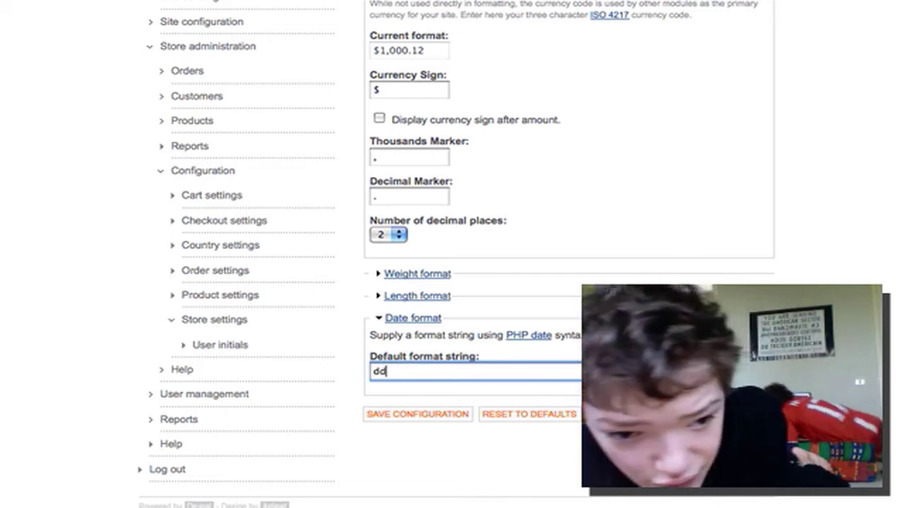
type("/")
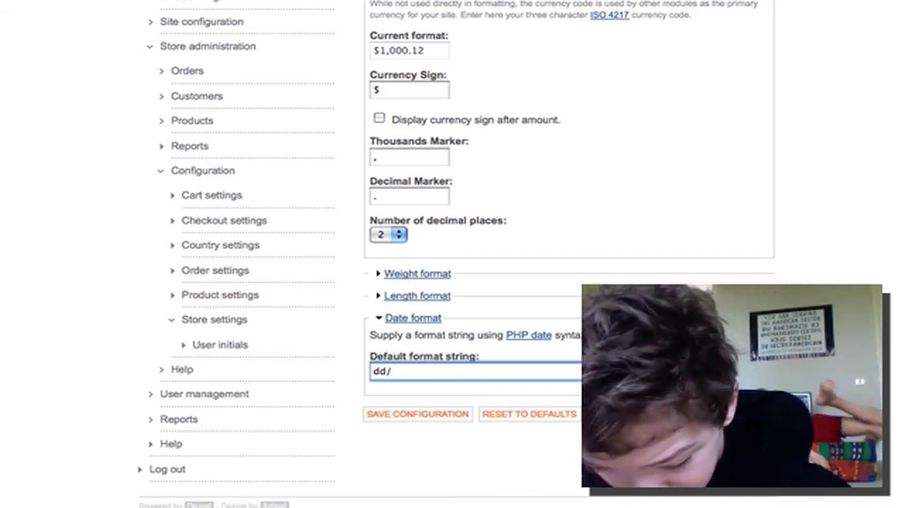
type("mm/")
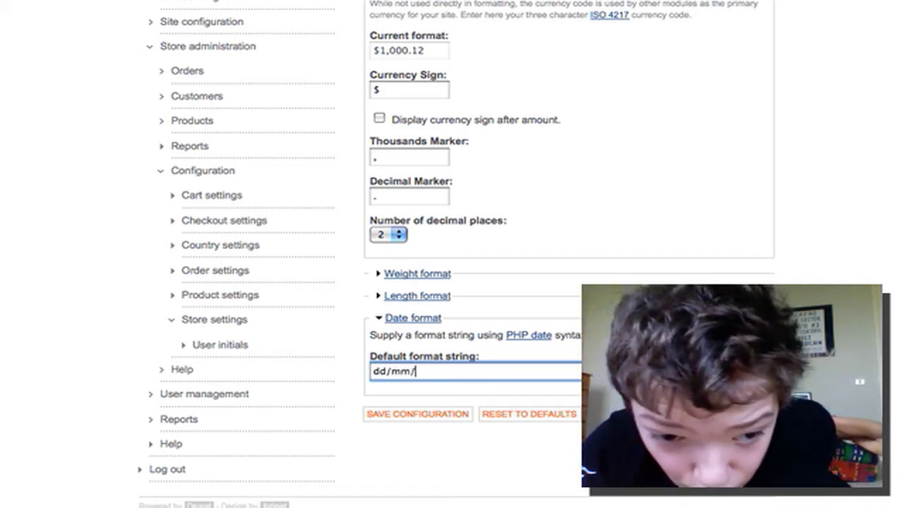
type("yy")
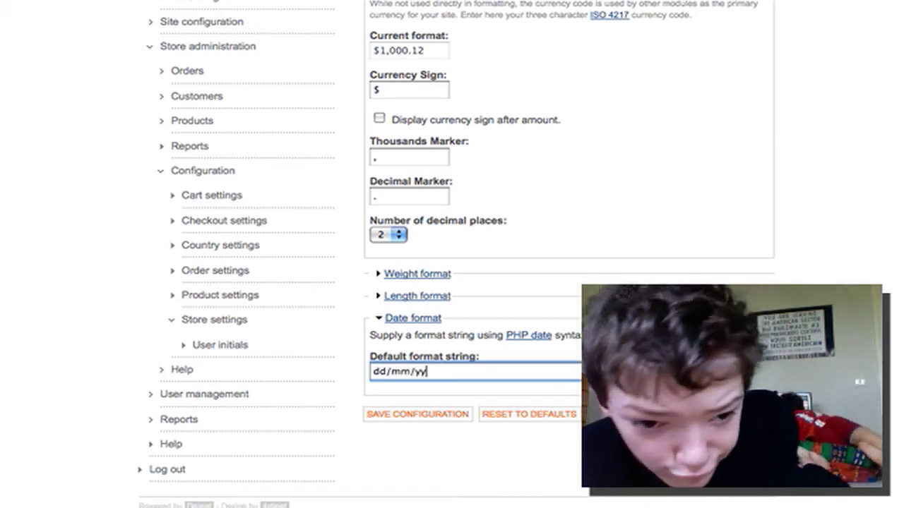
type("yyy8")
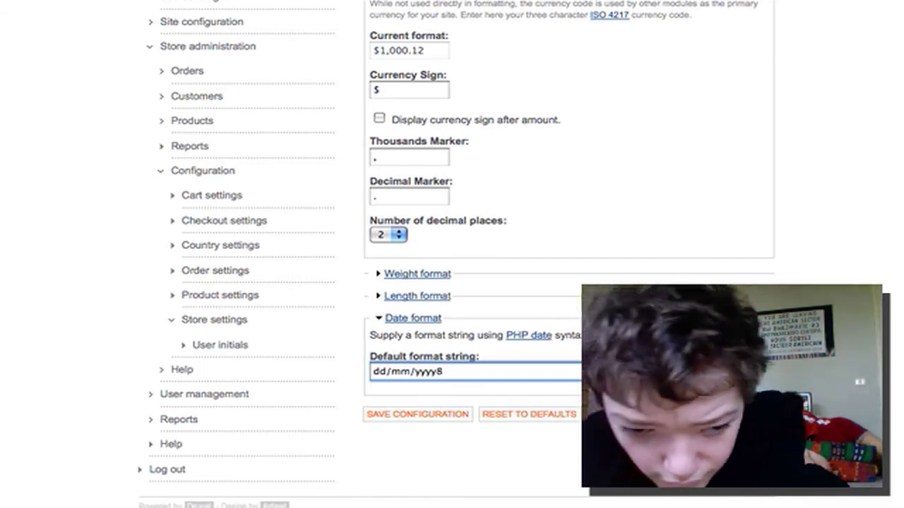
key("backspace")
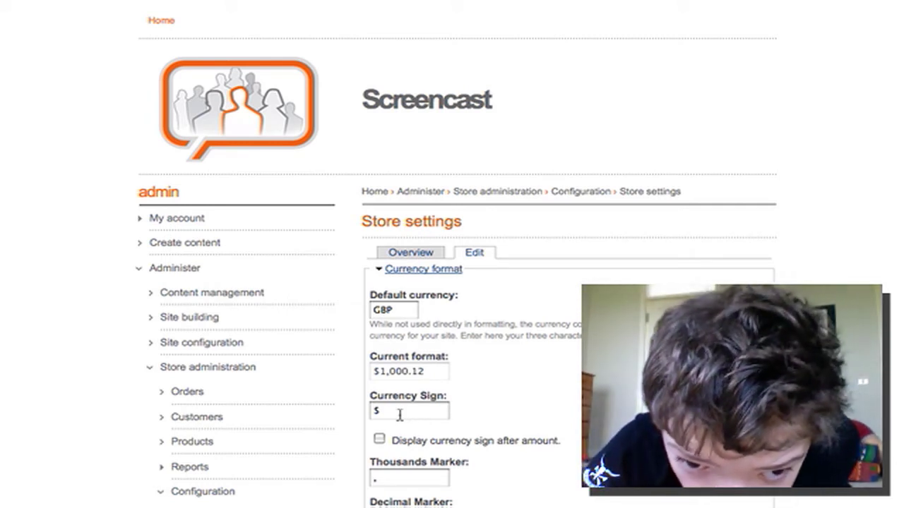
Step: Save the format configuration and check the Overview now lists GBP and the new date format
left_click(416, 373)
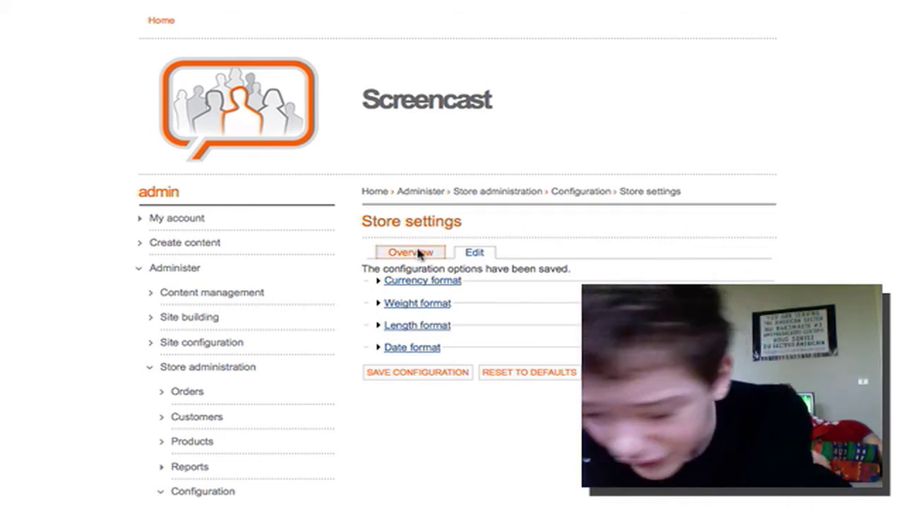
left_click(410, 251)
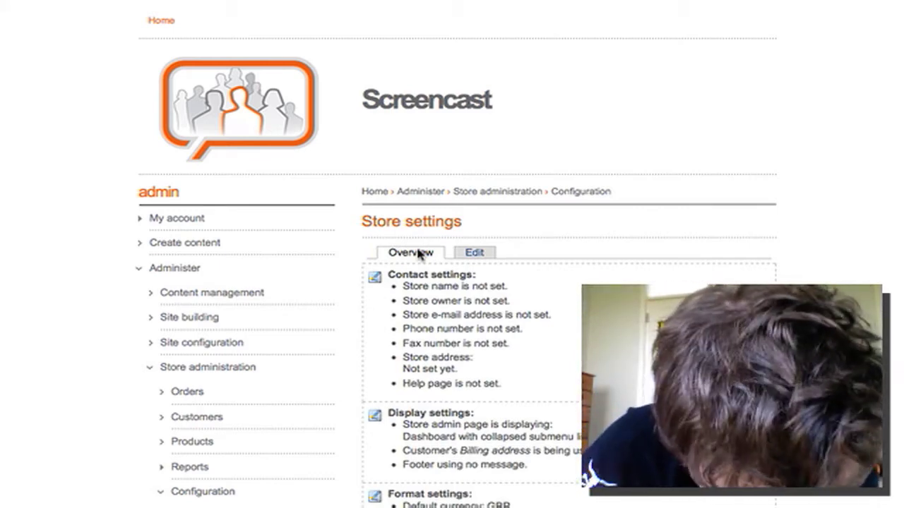
scroll("down", 3)
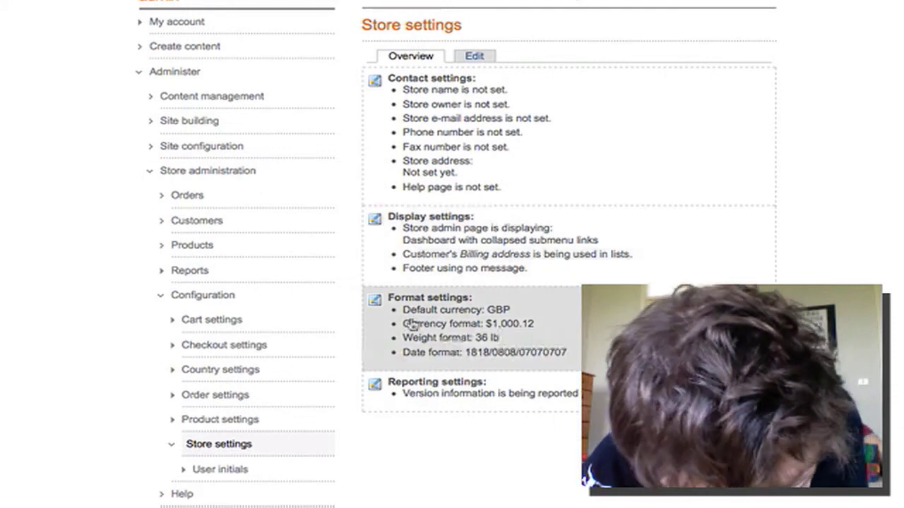
mouse_move(523, 281)
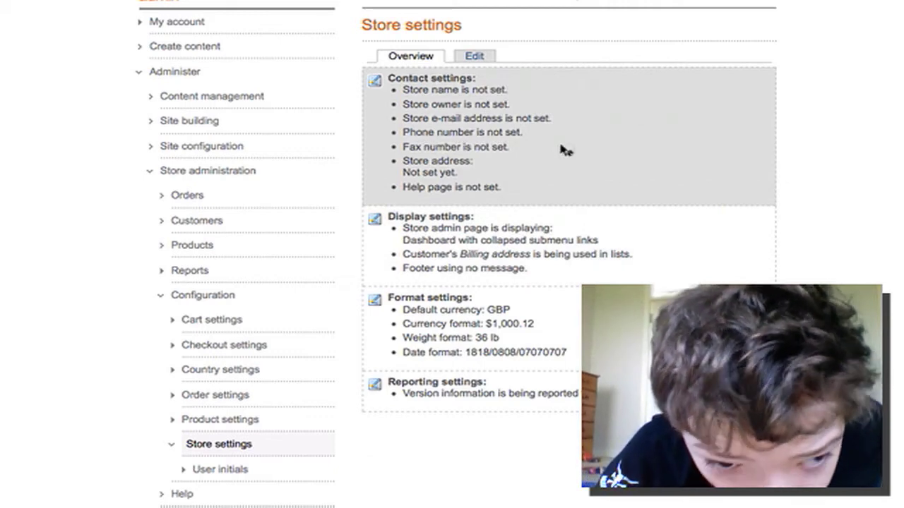
Step: On the store edit form, set the store name to Testing Ubercart
left_click(475, 55)
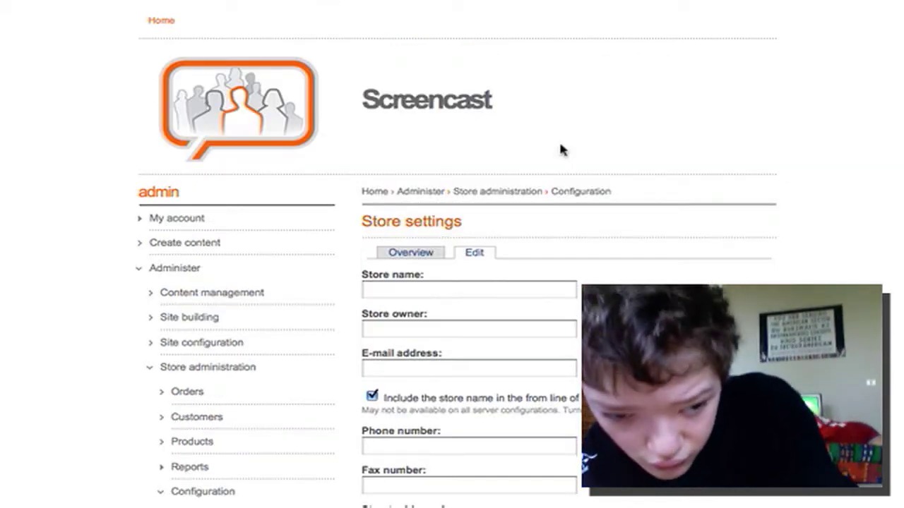
scroll("down", 3)
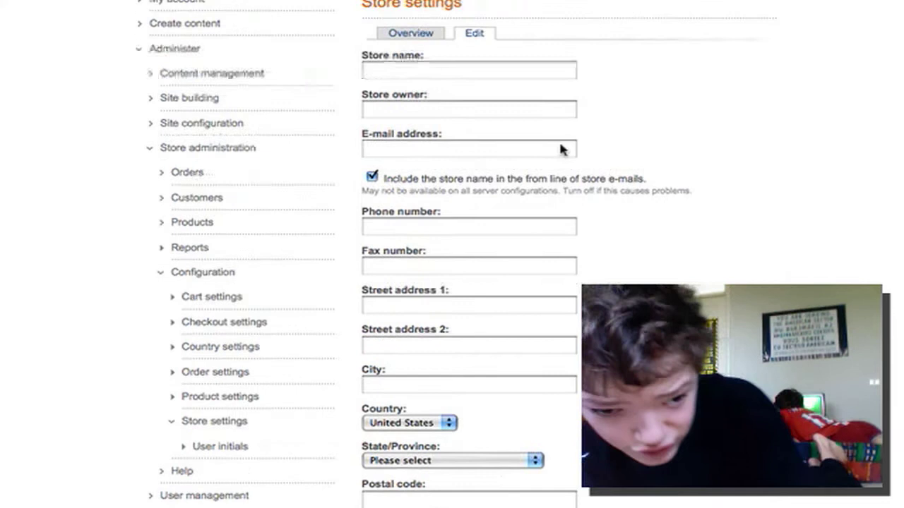
scroll("down", 3)
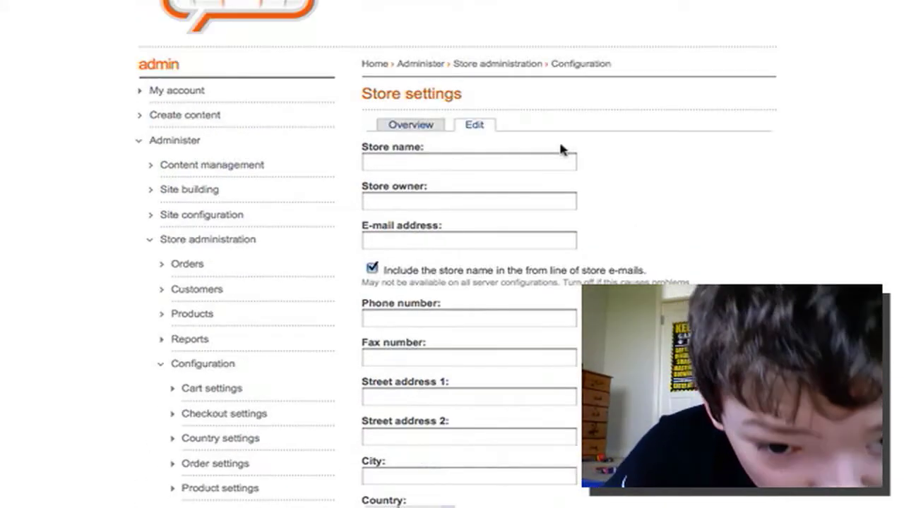
left_click(469, 161)
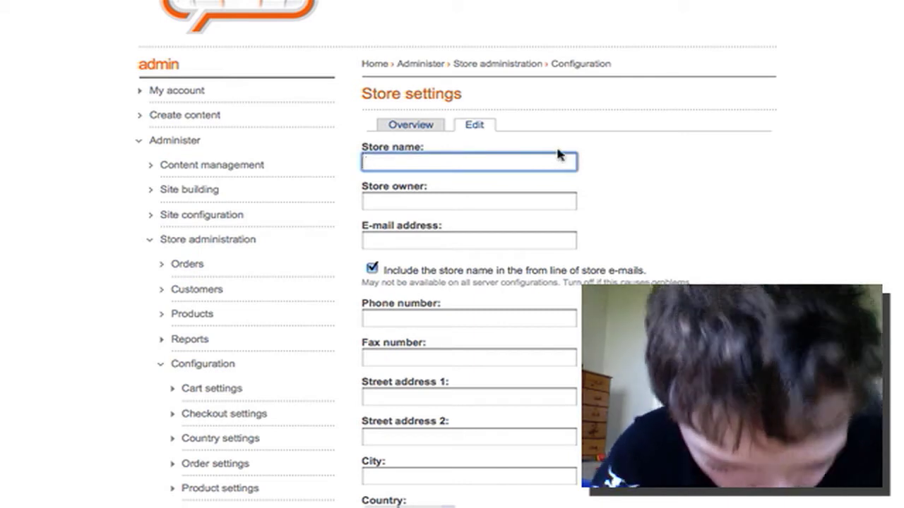
left_click(468, 162)
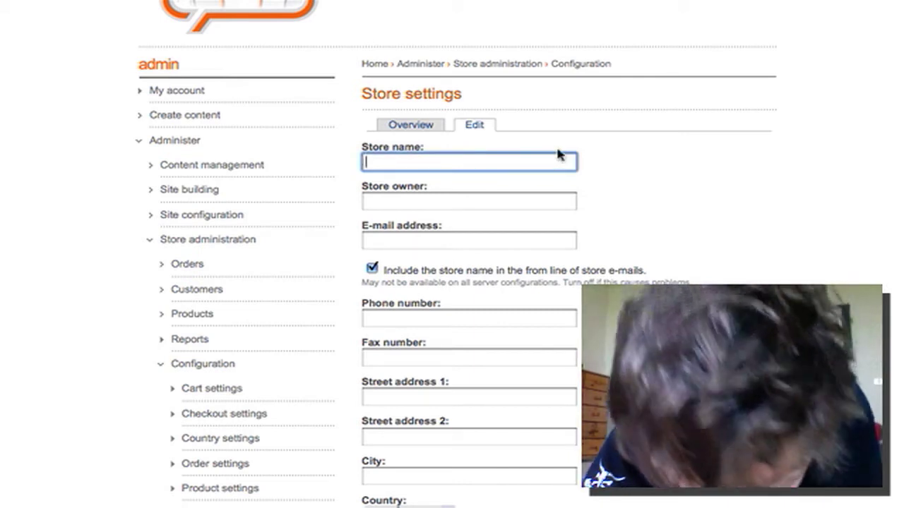
type("7")
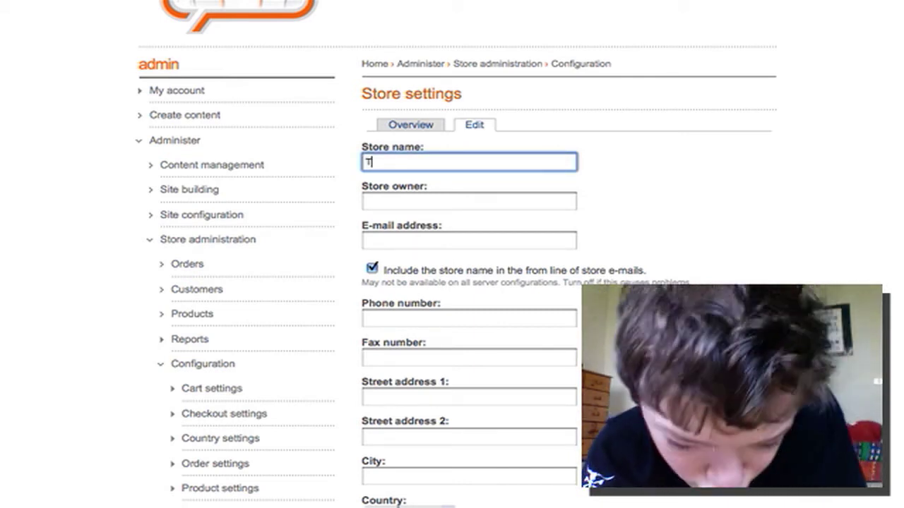
type("Test")
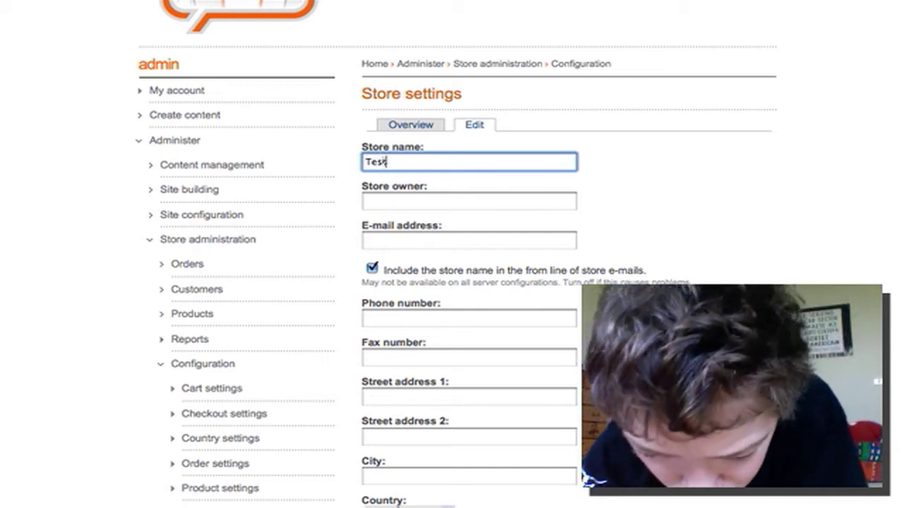
type("ing")
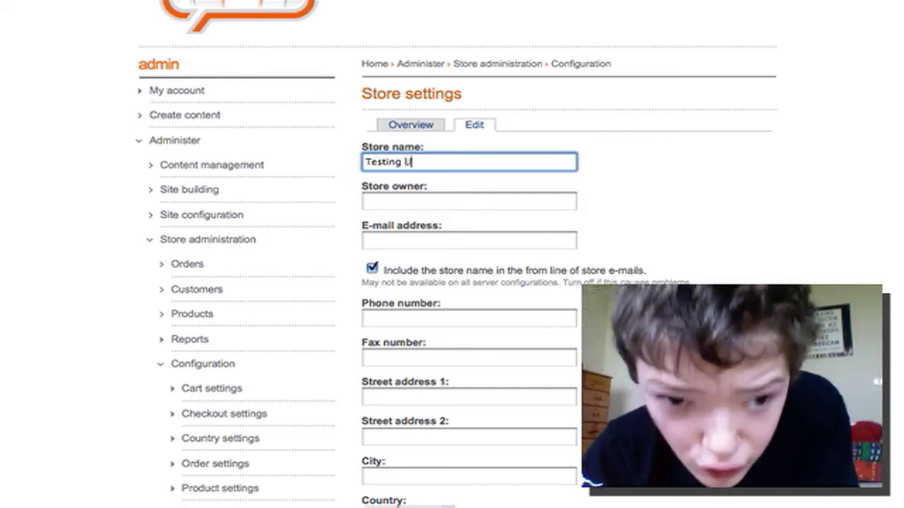
type("U")
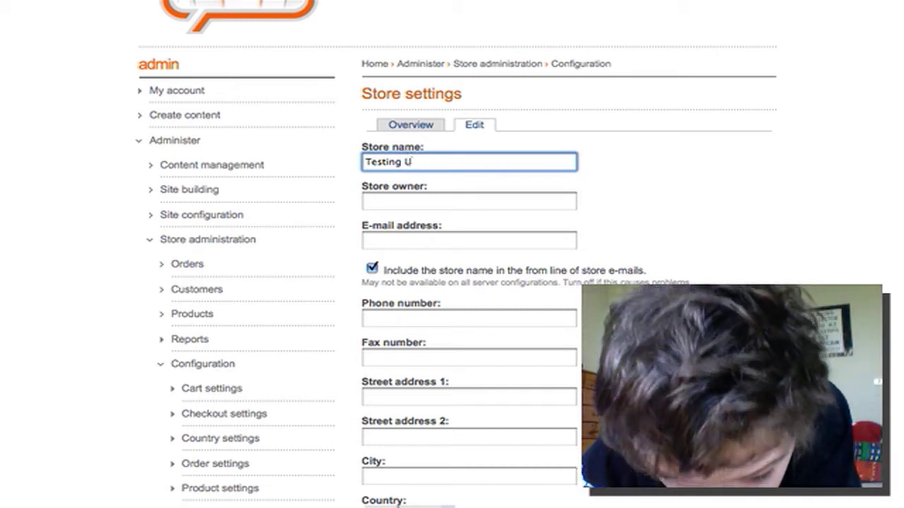
type("ber")
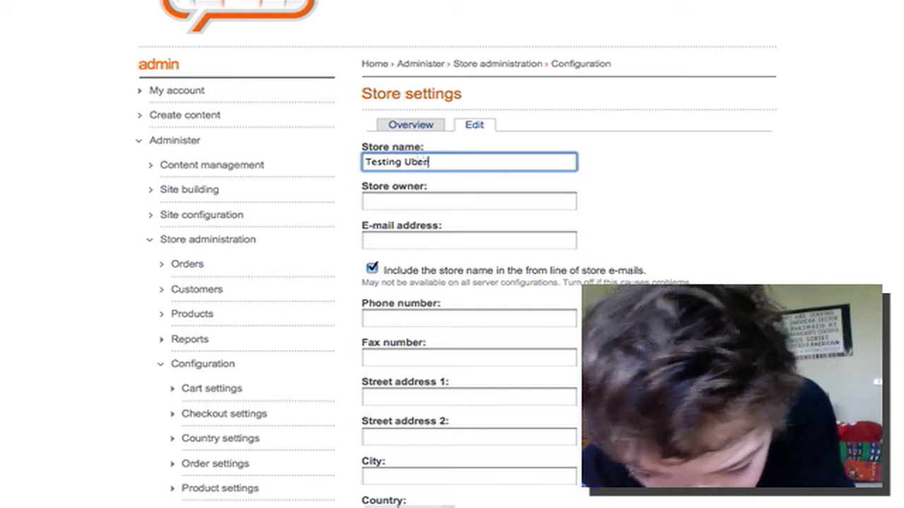
type("cal")
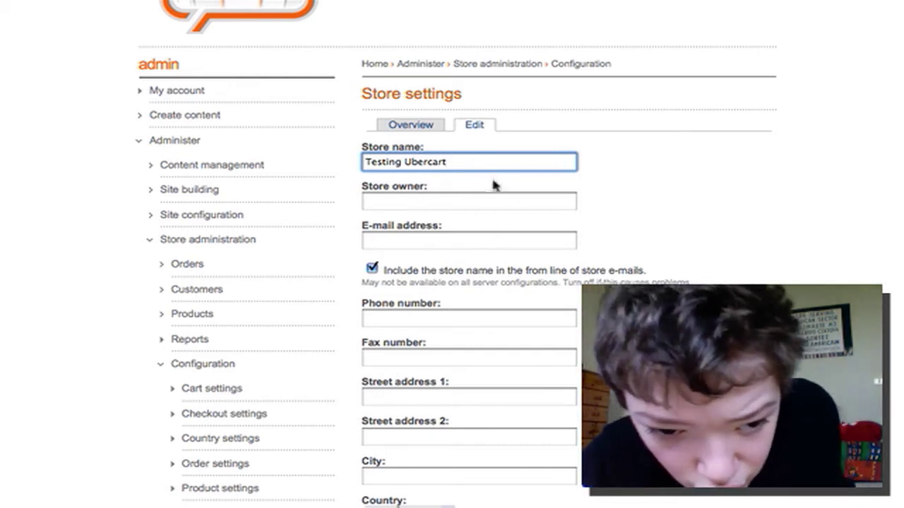
Step: Set the store owner to Tom and fill in the contact e-mail address
left_click(469, 200)
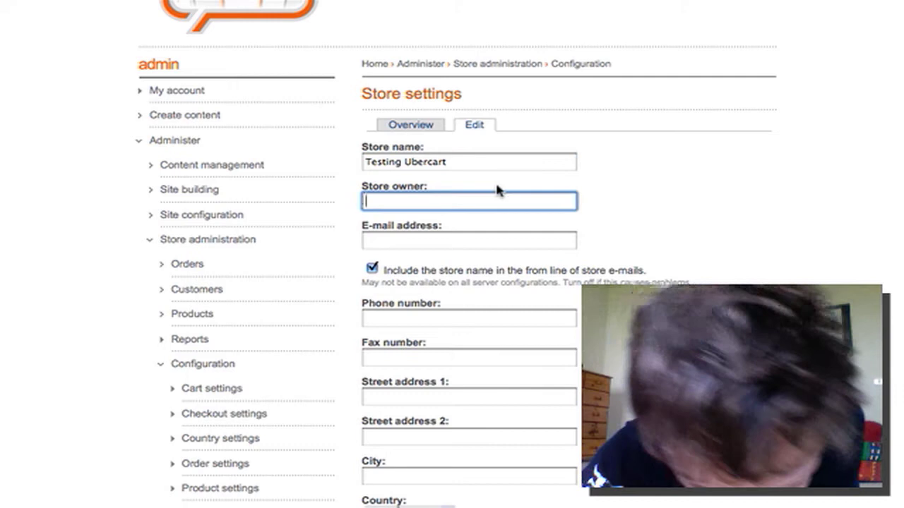
type("T")
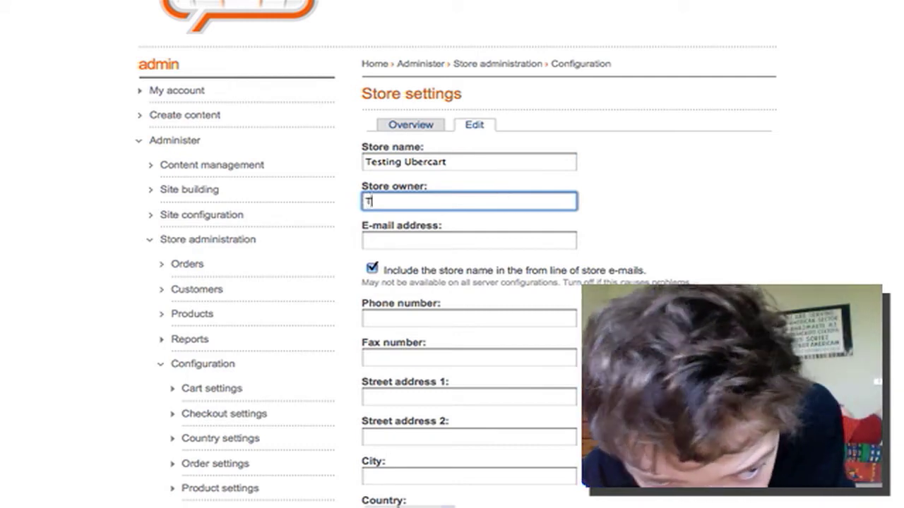
type("om")
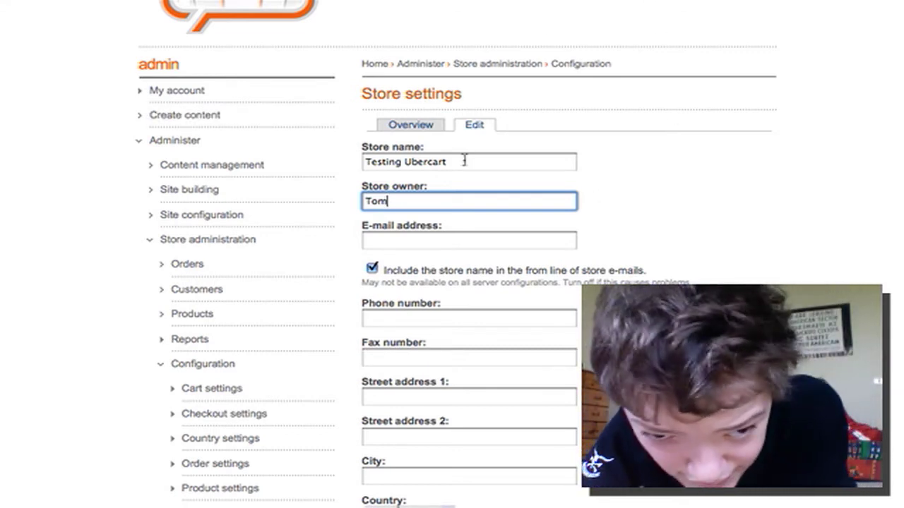
left_click(469, 241)
type("t")
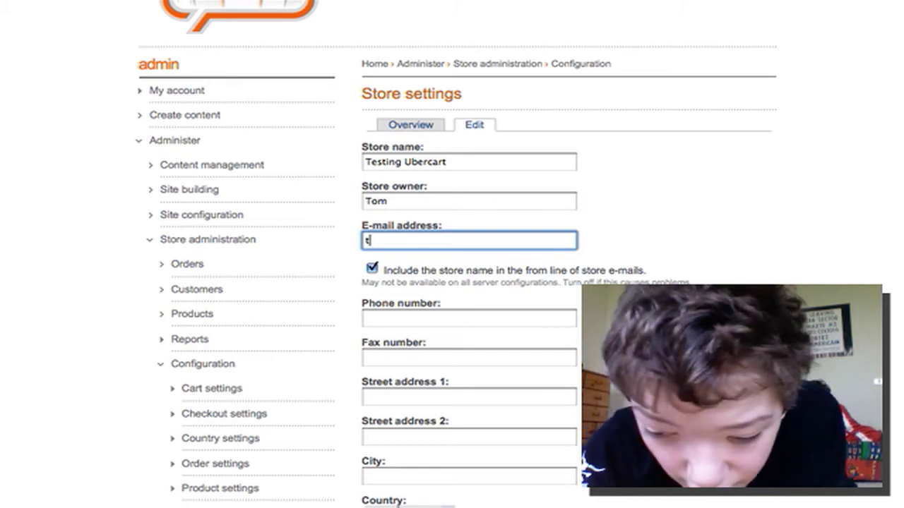
type("o")
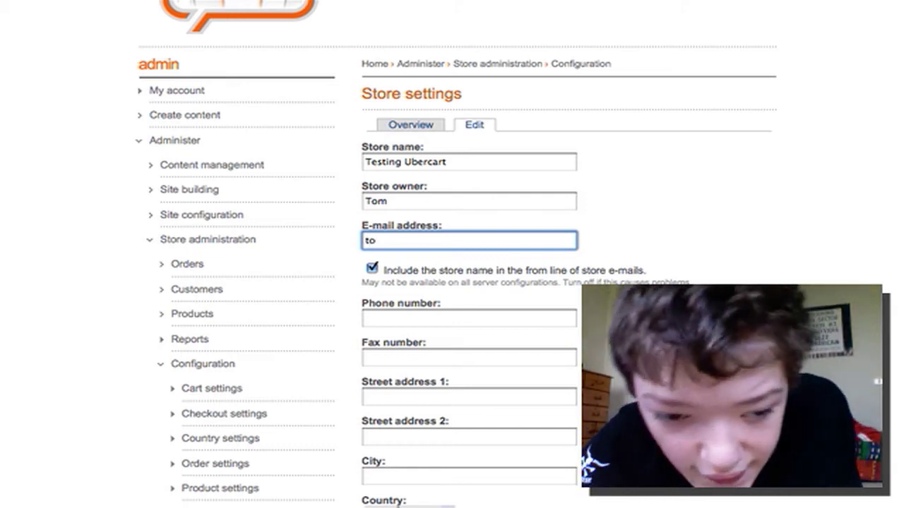
key("backspace")
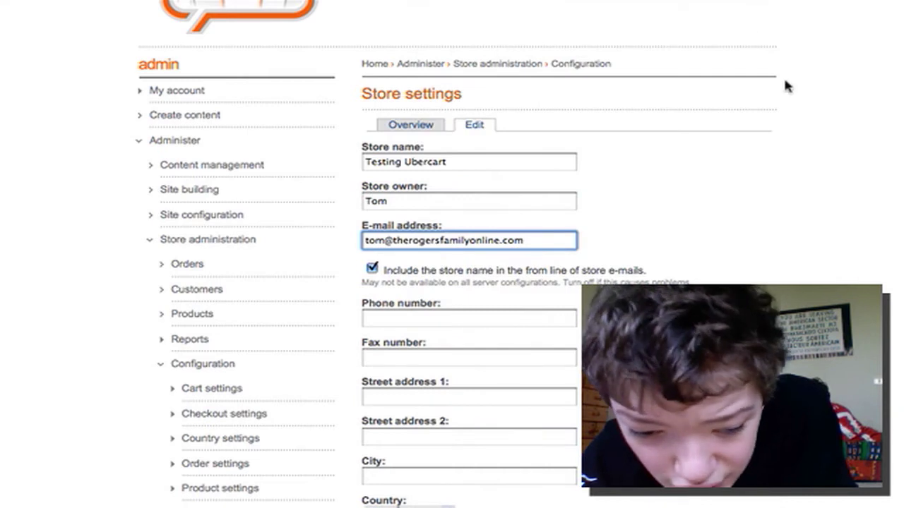
Step: Leave United States as country and set the store help page path to store/help
scroll("down", 3)
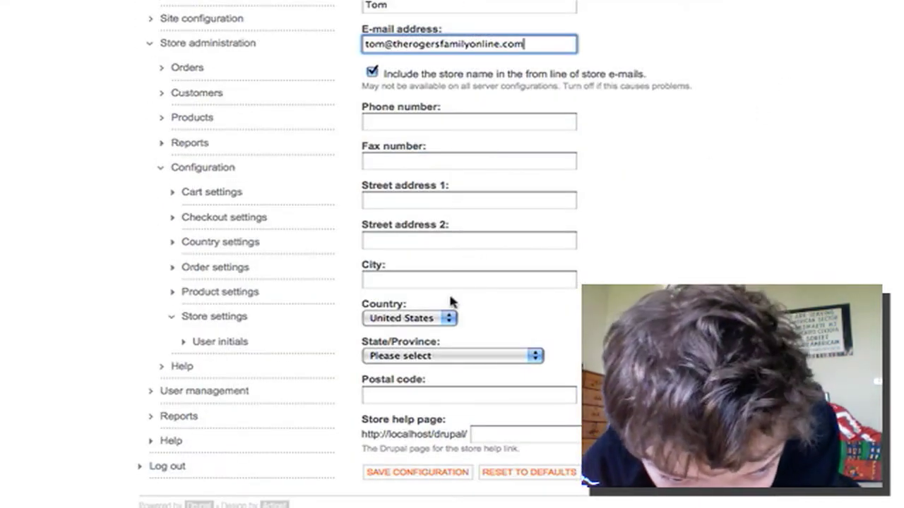
left_click(410, 318)
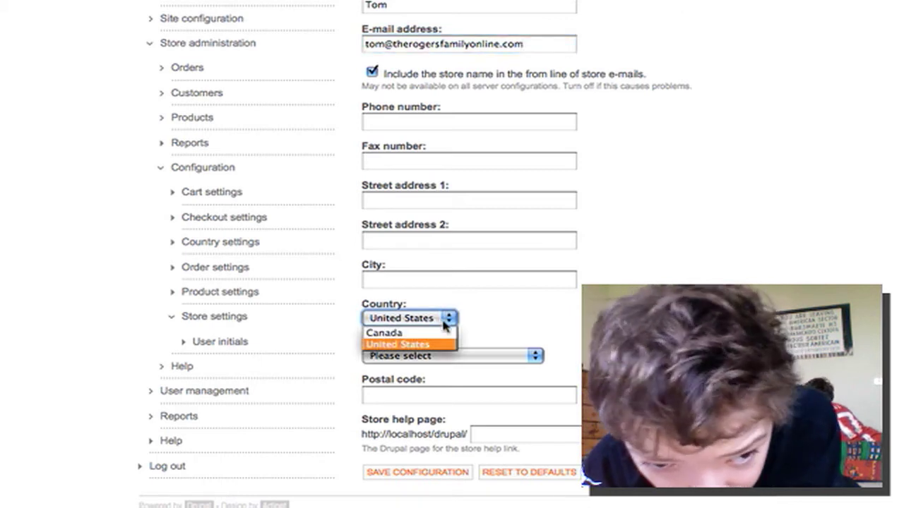
left_click(399, 344)
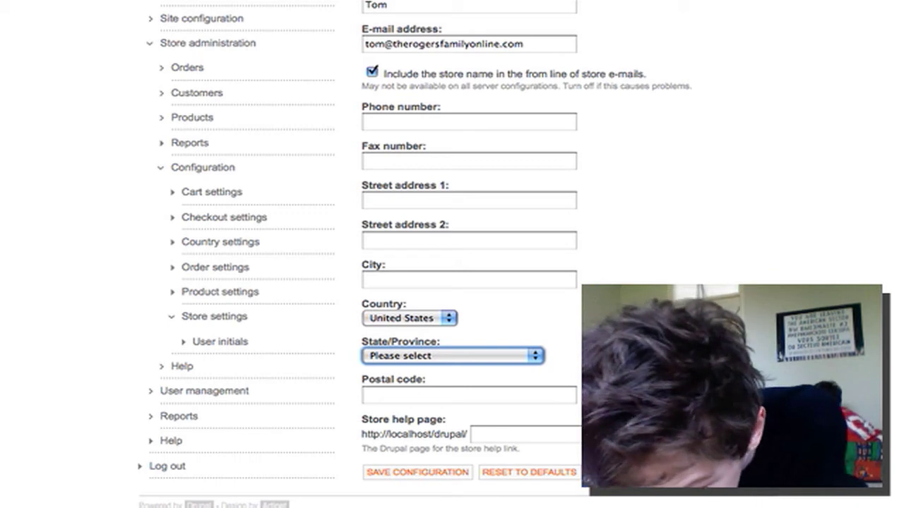
left_click(525, 434)
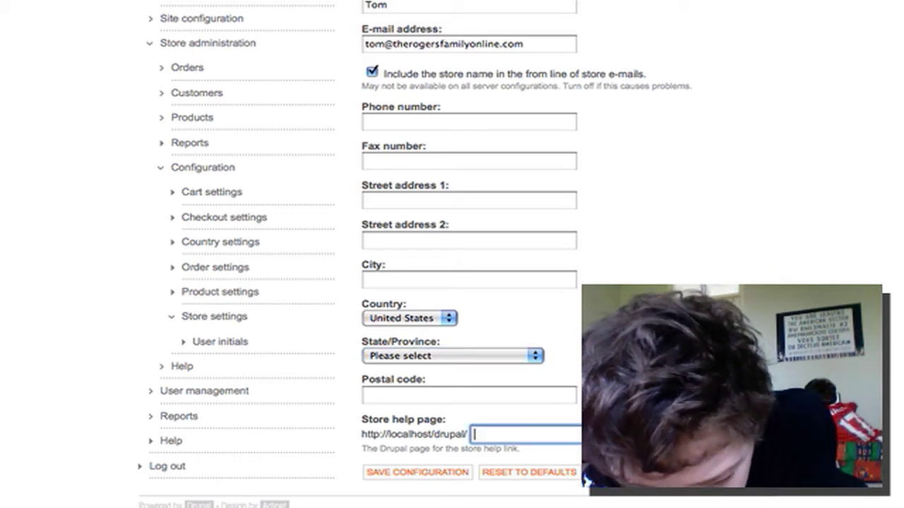
type("stopr")
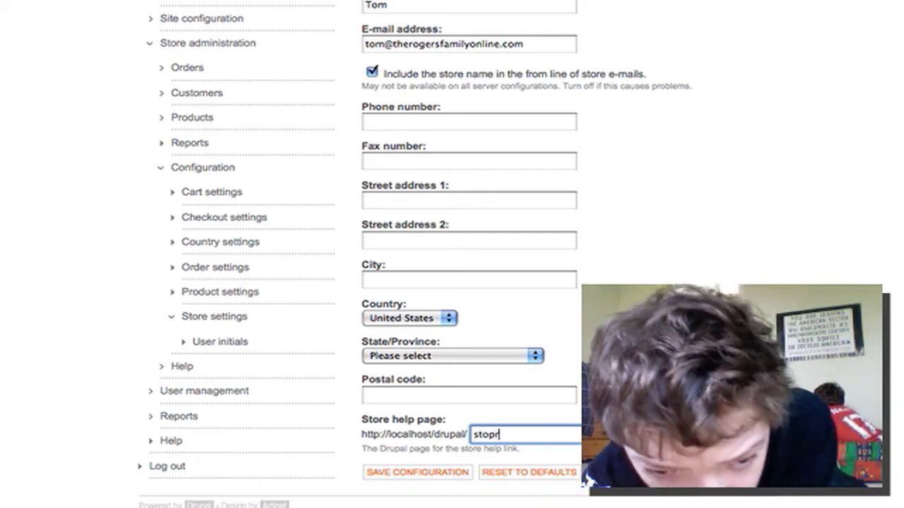
key("Backspace")
type("e/hel")
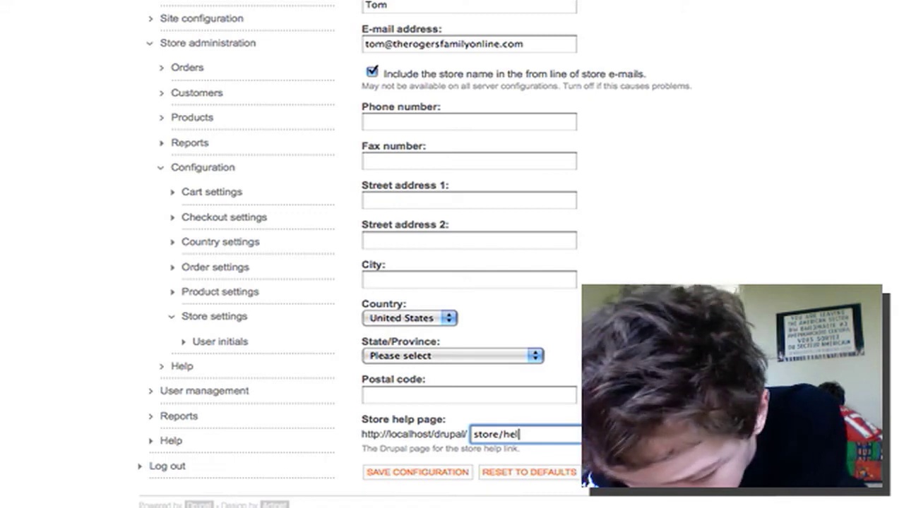
type("p")
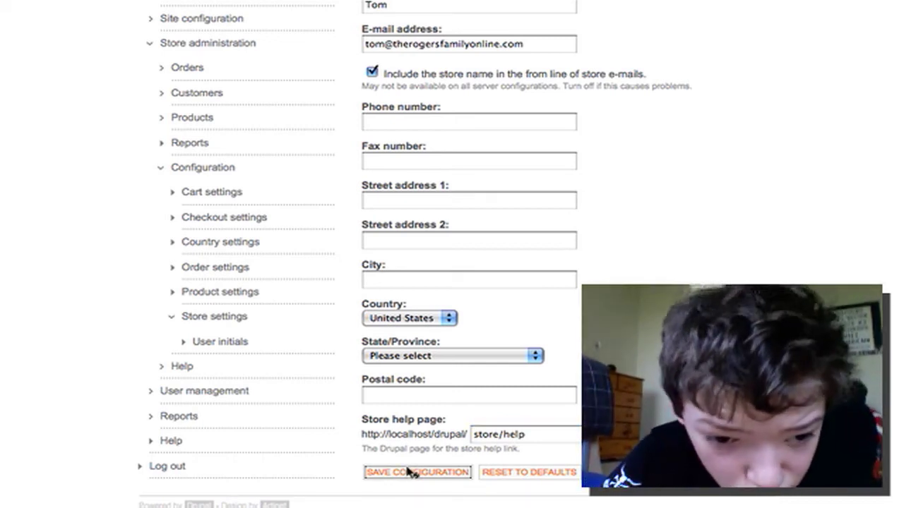
Step: Save the contact configuration and review the Overview showing Testing Ubercart, Tom and the help link
left_click(416, 472)
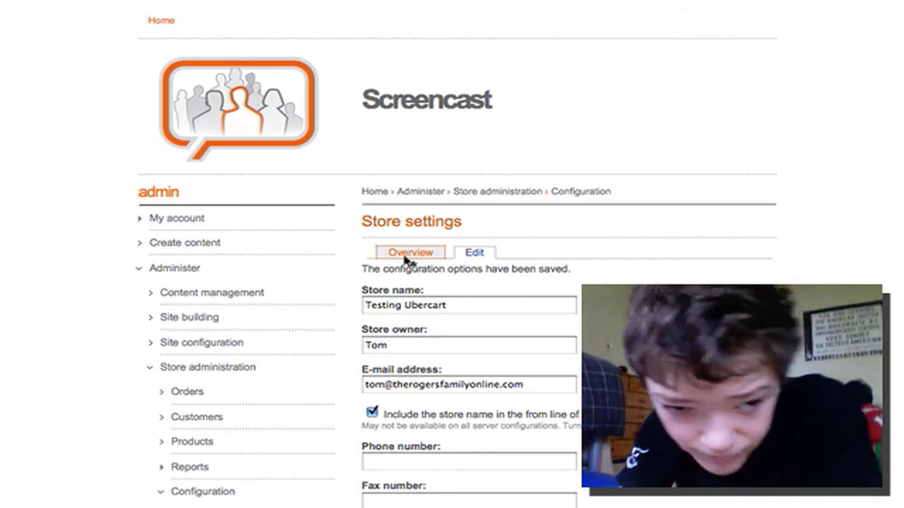
left_click(410, 251)
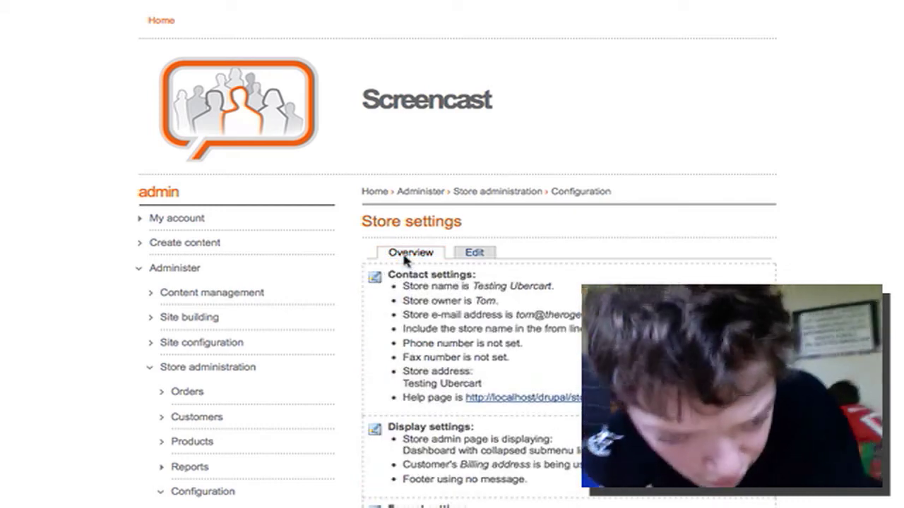
scroll("down", 3)
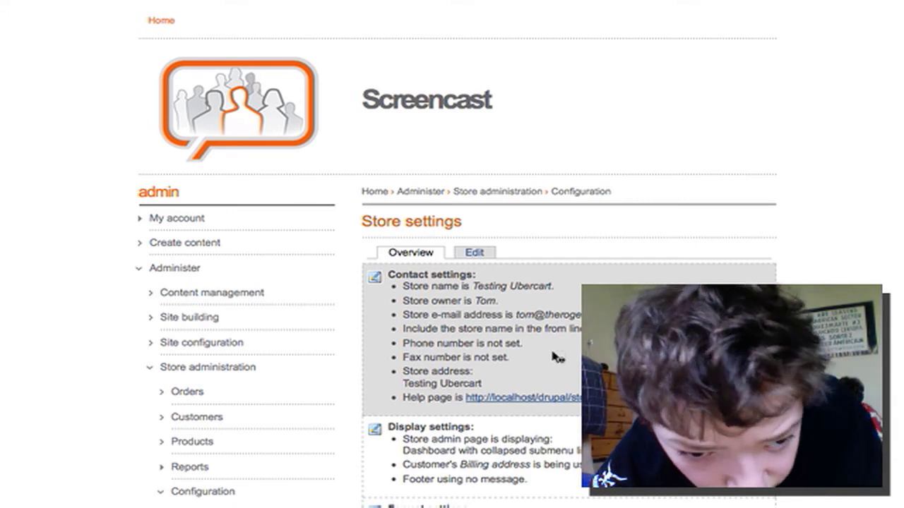
Step: Reopen the Edit form showing the saved name, owner, e-mail and store/help path
left_click(474, 251)
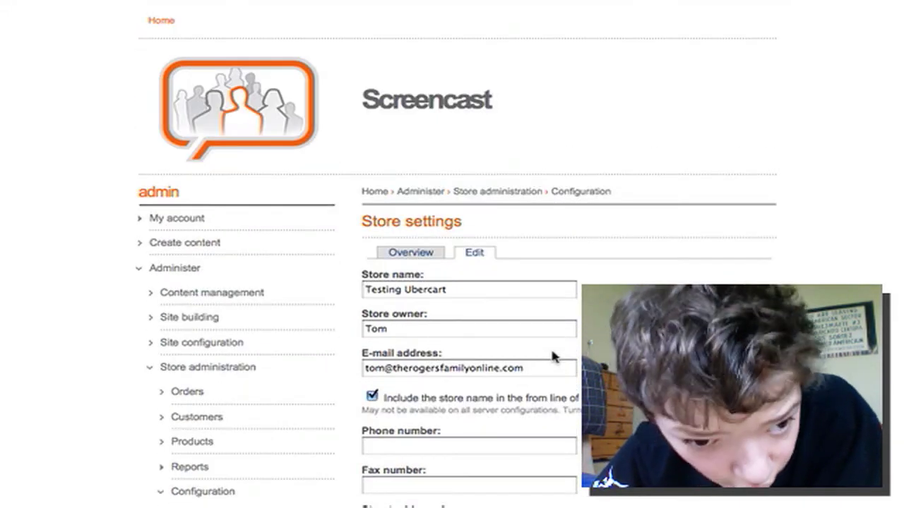
scroll("down", 3)
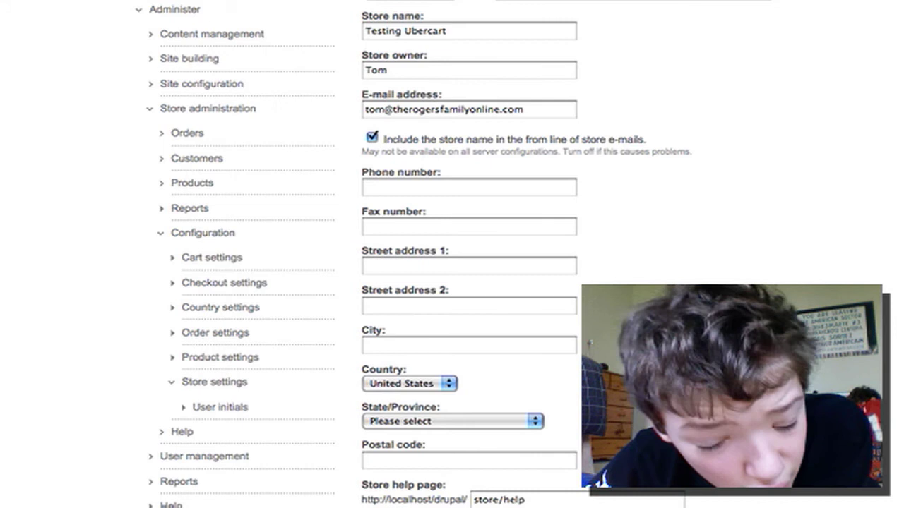
mouse_move(783, 46)
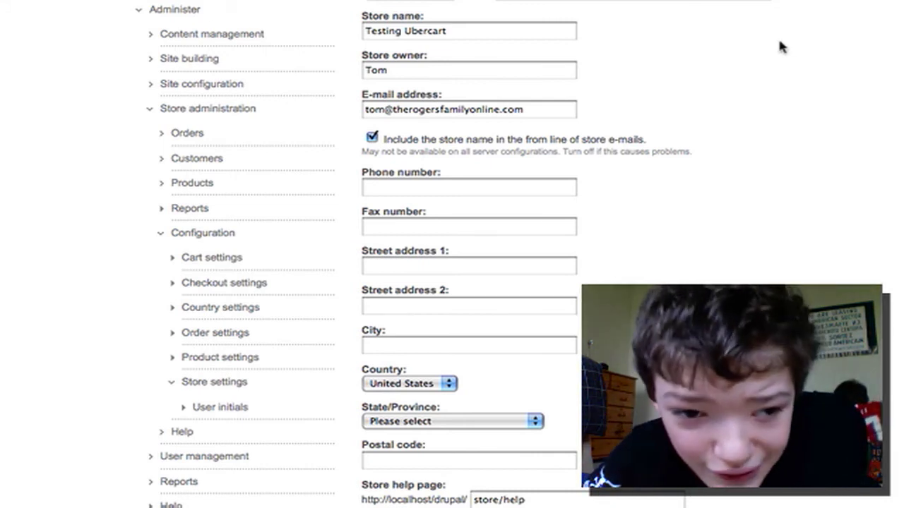